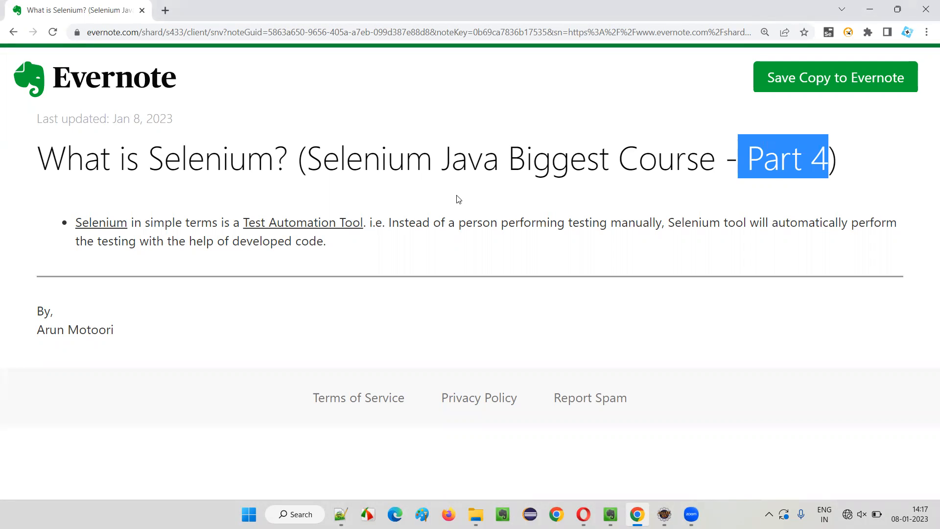
# Step: Place the word 'Selenium' as a text label near the top centre of the canvas
pyautogui.doubleClick(557, 158)
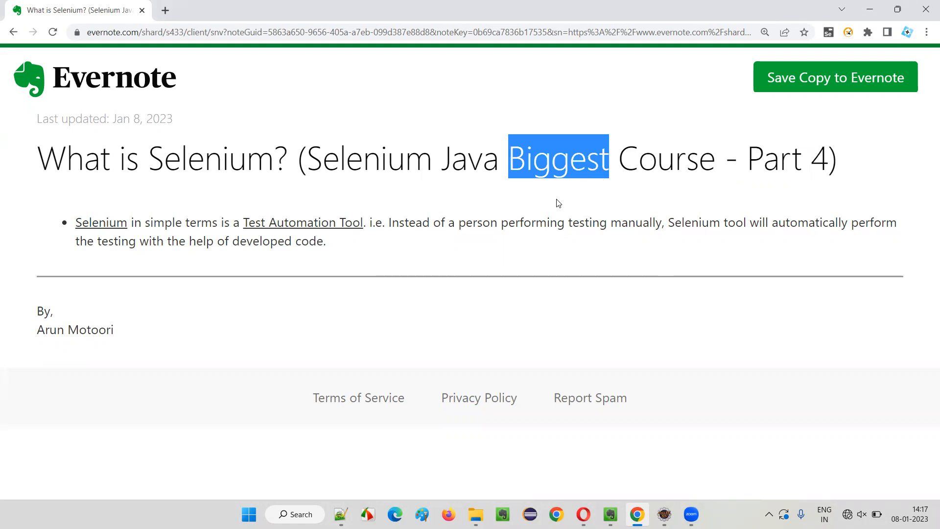
pyautogui.moveTo(196, 194)
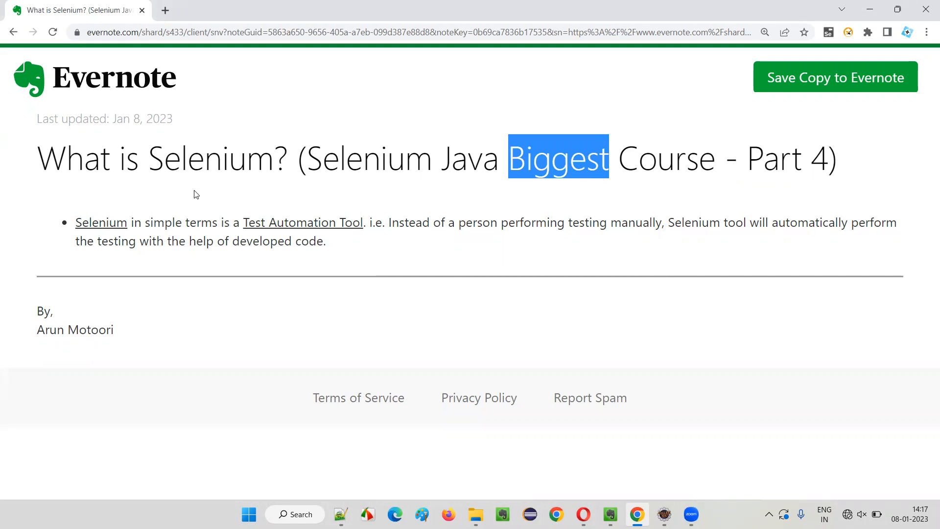
pyautogui.doubleClick(210, 157)
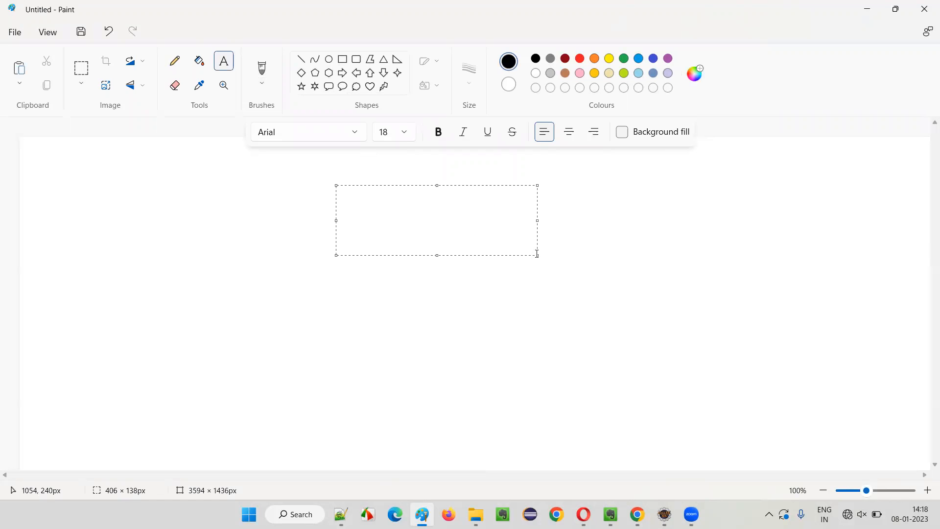
pyautogui.write('Selenium')
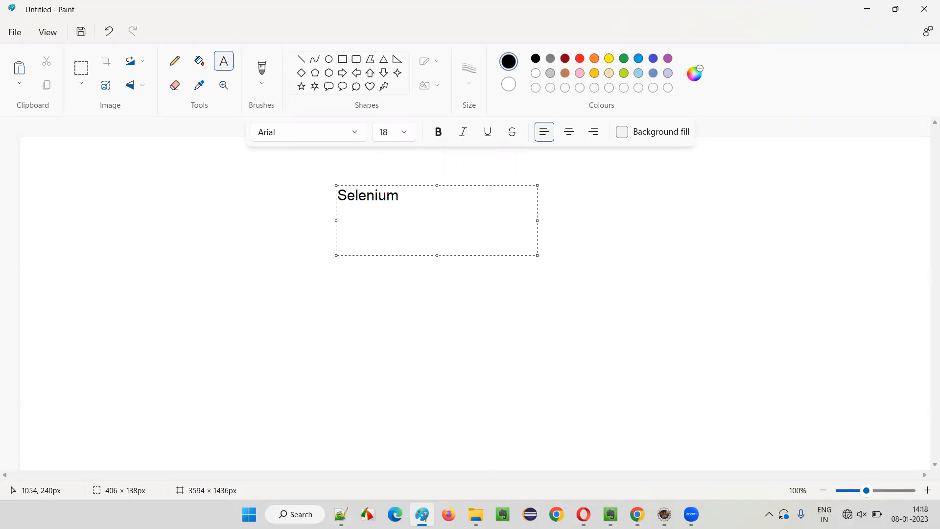
pyautogui.click(578, 363)
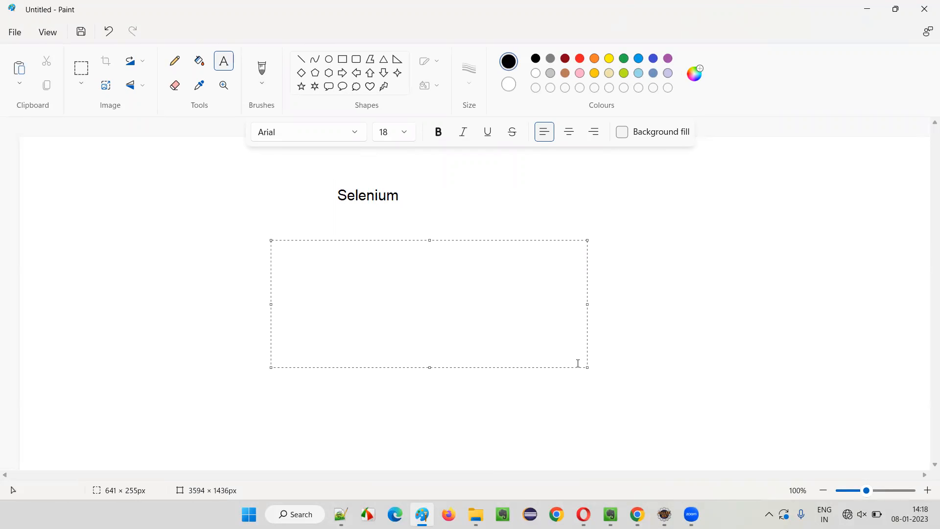
# Step: Add 'Test Automation Tool' and 'Most popular' on two lines beneath Selenium
pyautogui.write('Test')
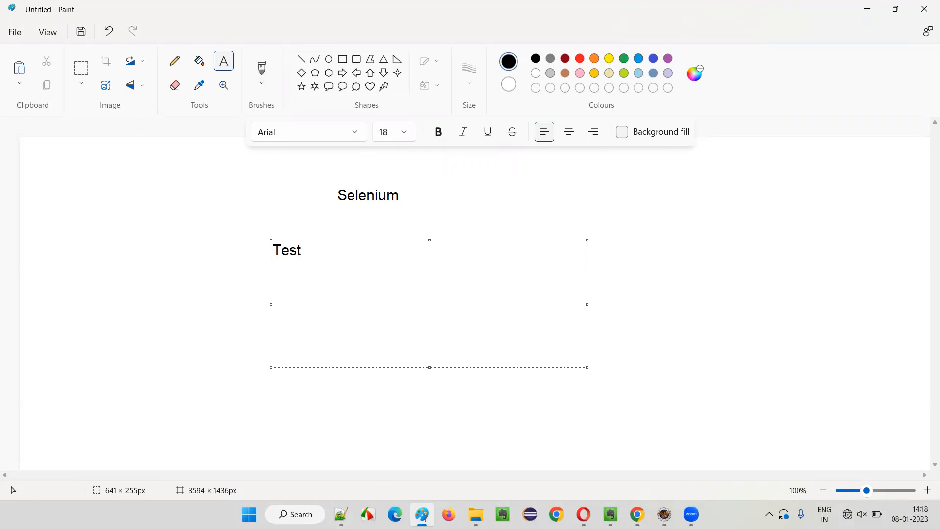
pyautogui.write('Automation')
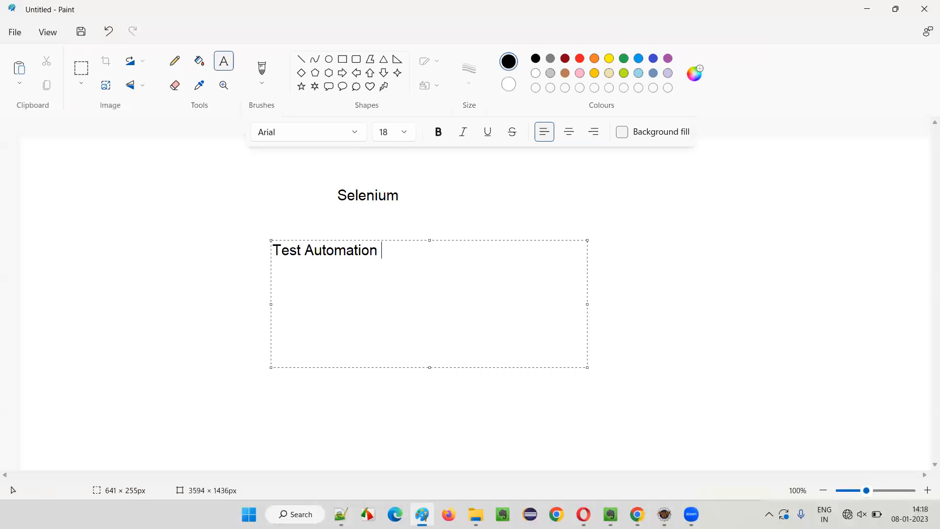
pyautogui.write('Tool')
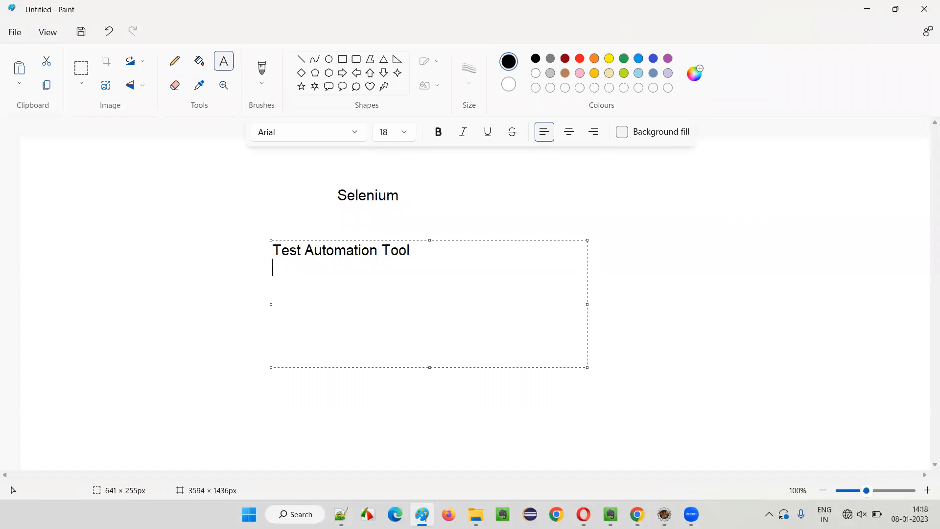
pyautogui.moveTo(609, 391)
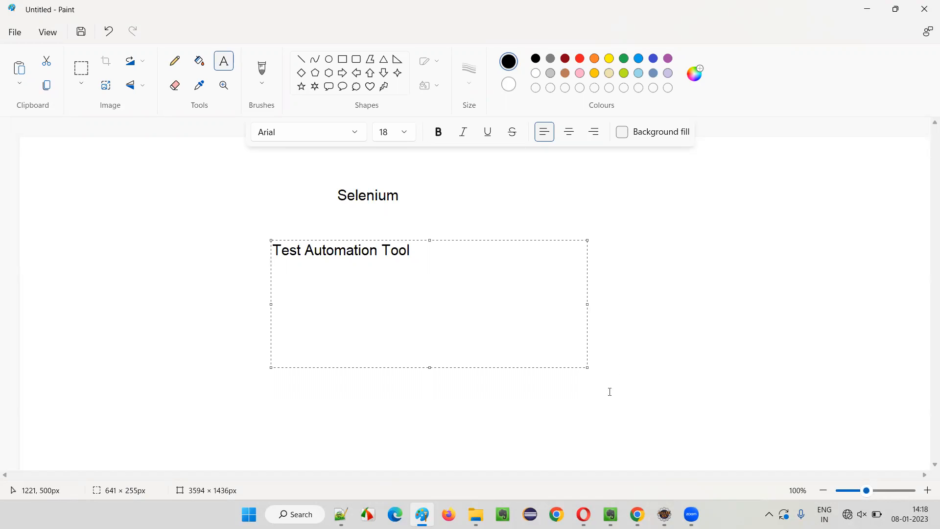
pyautogui.moveTo(357, 303)
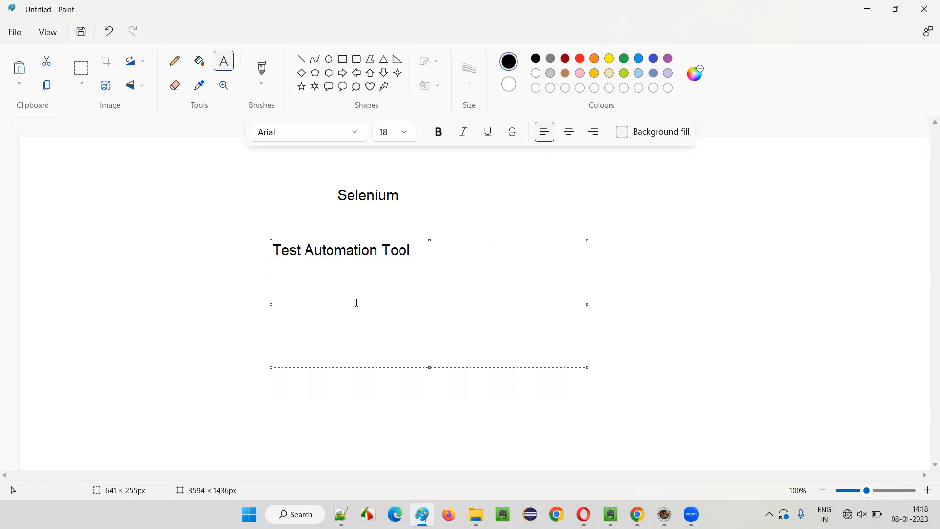
pyautogui.write('M')
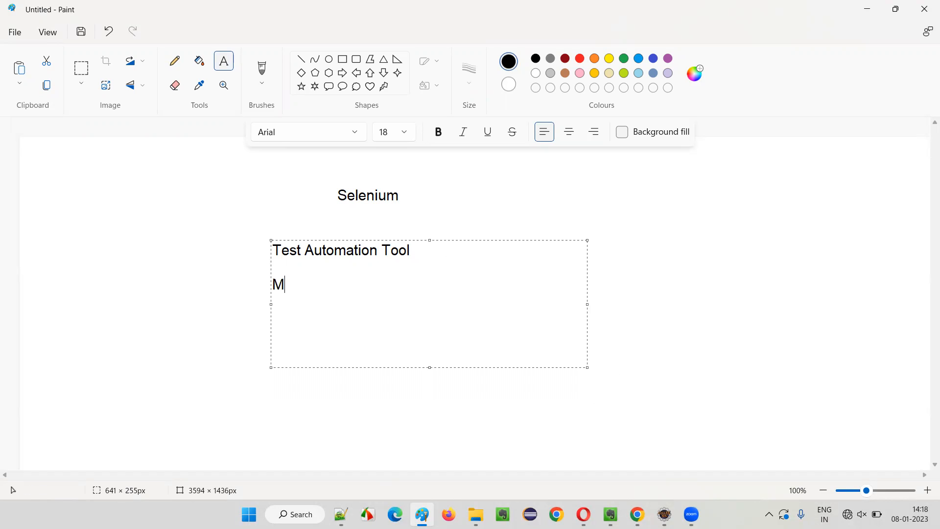
pyautogui.write('ost pop')
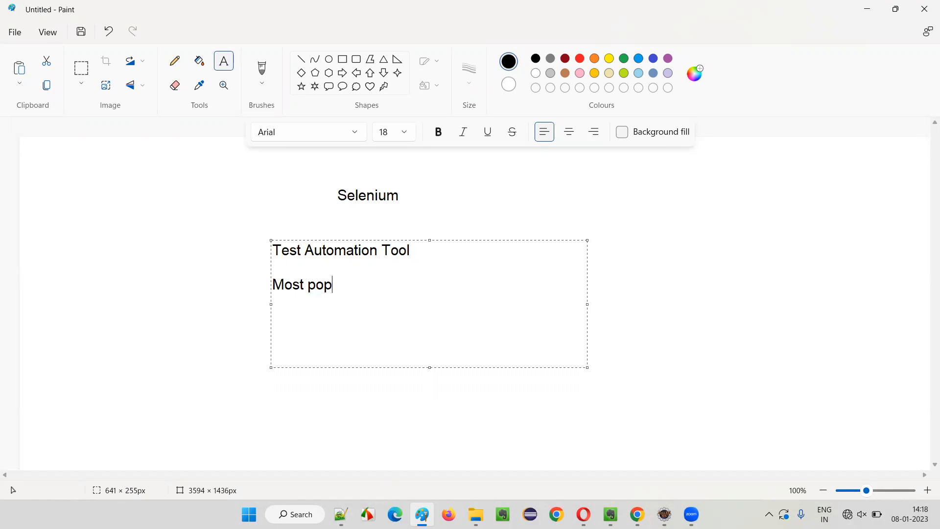
pyautogui.write('ular')
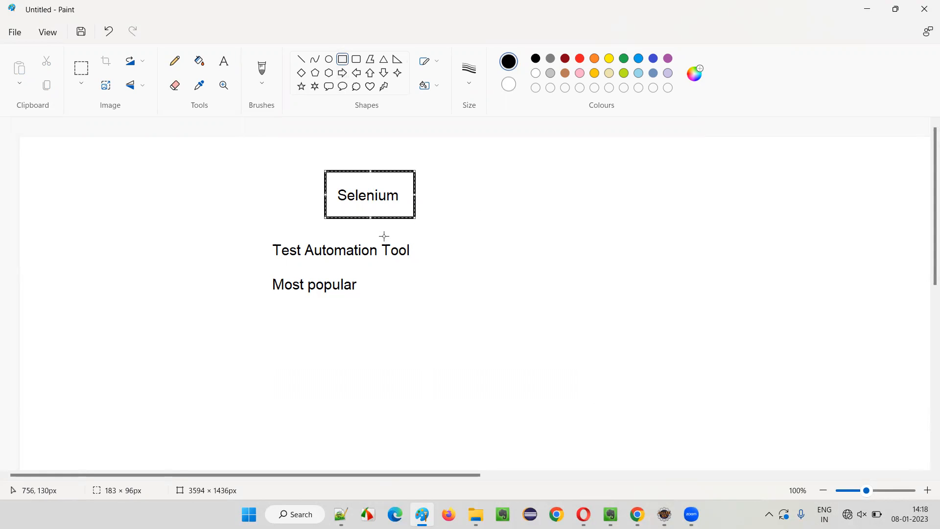
pyautogui.moveTo(376, 251)
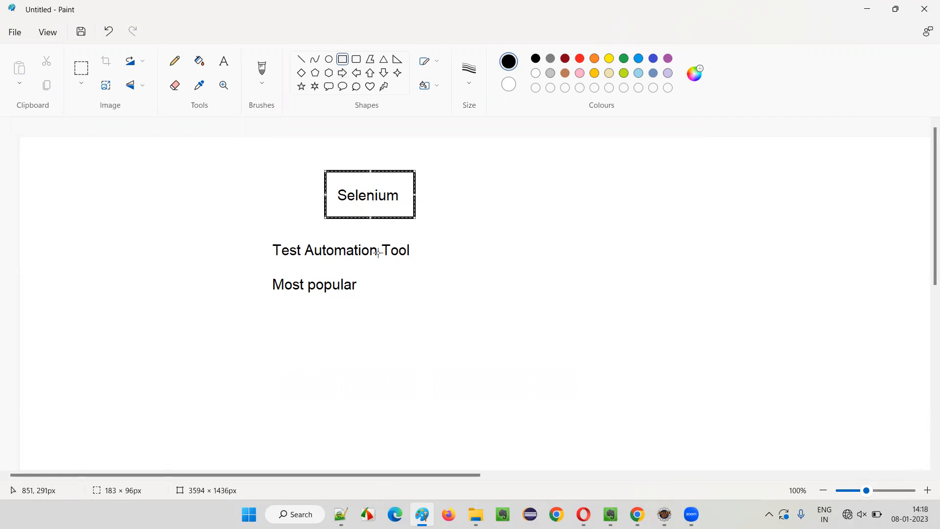
pyautogui.moveTo(621, 329)
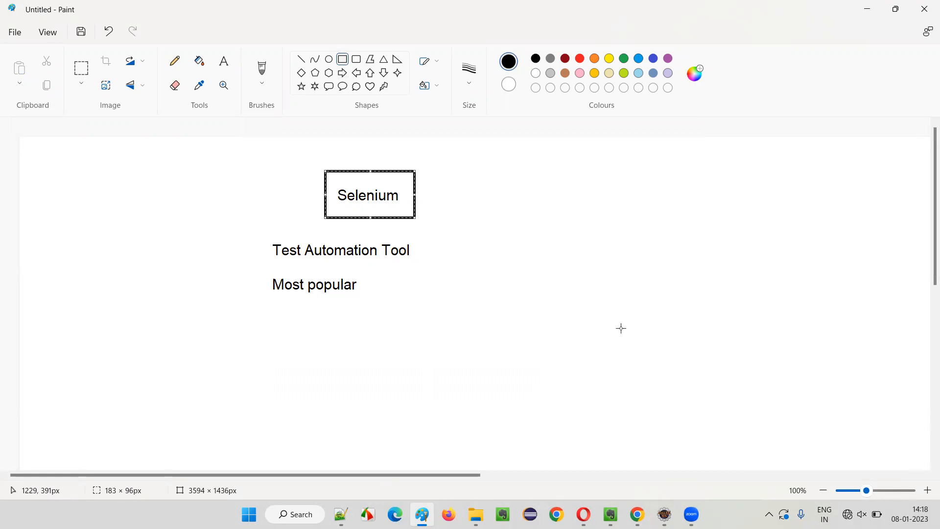
pyautogui.moveTo(483, 292)
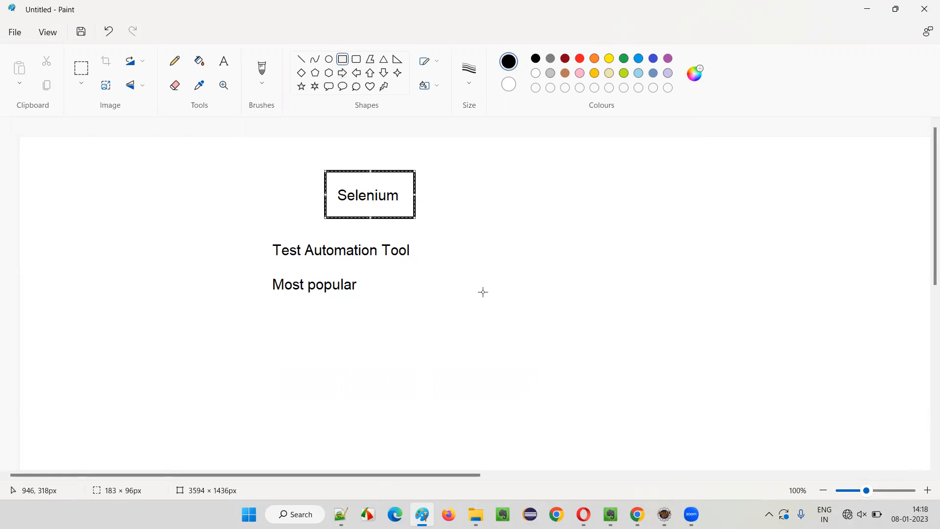
pyautogui.moveTo(515, 238)
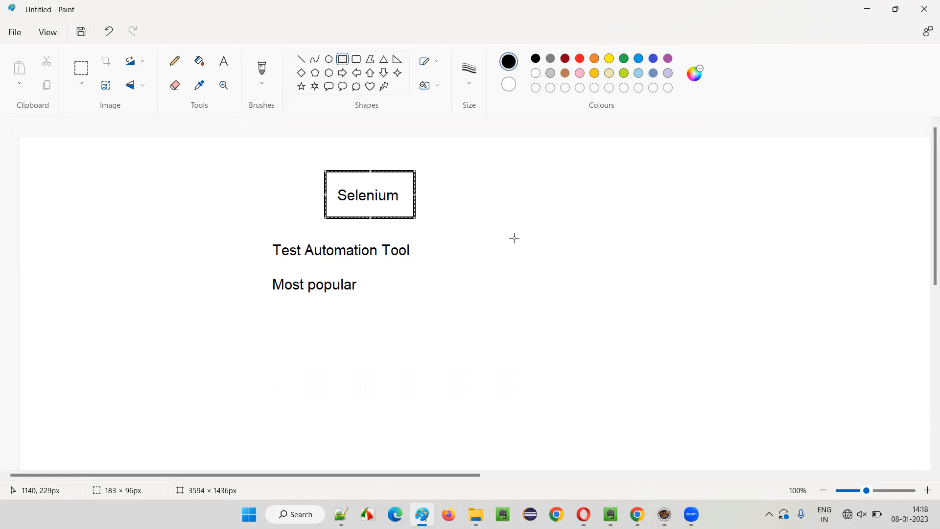
pyautogui.moveTo(721, 358)
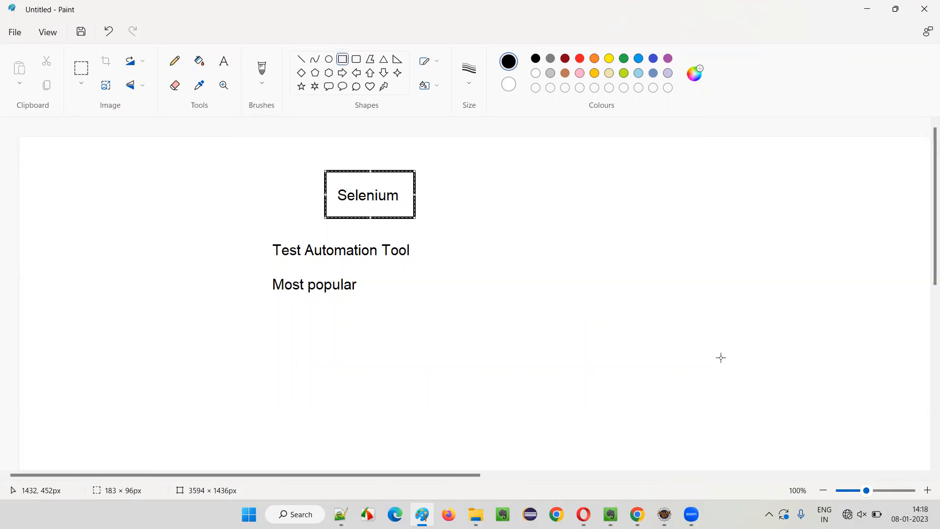
pyautogui.moveTo(718, 357)
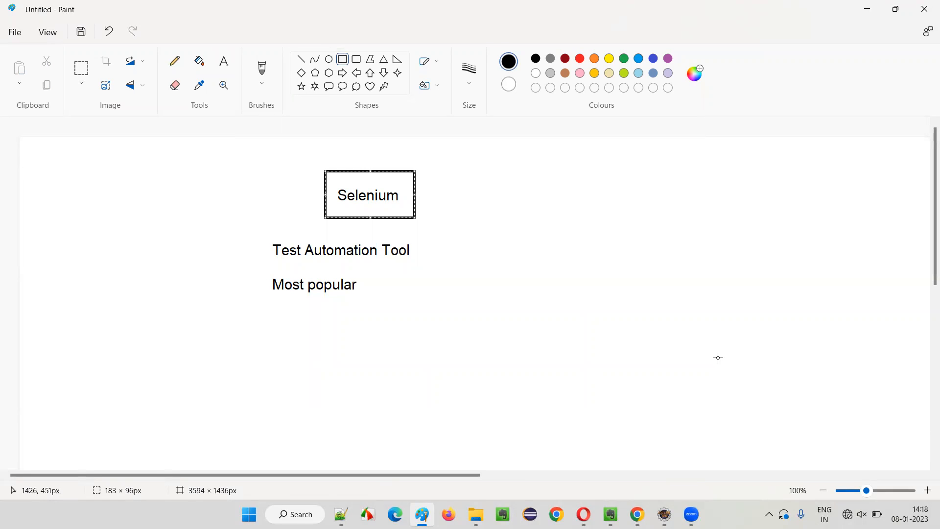
pyautogui.moveTo(543, 327)
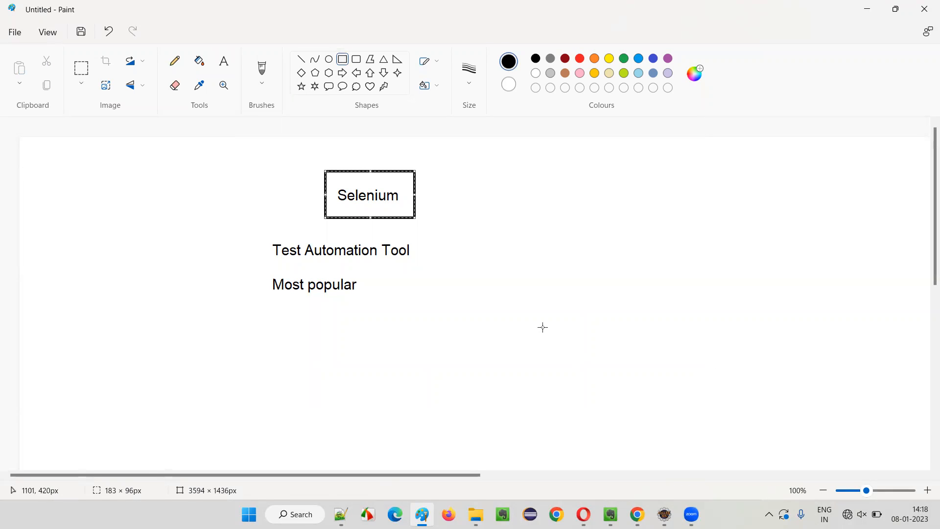
pyautogui.moveTo(438, 322)
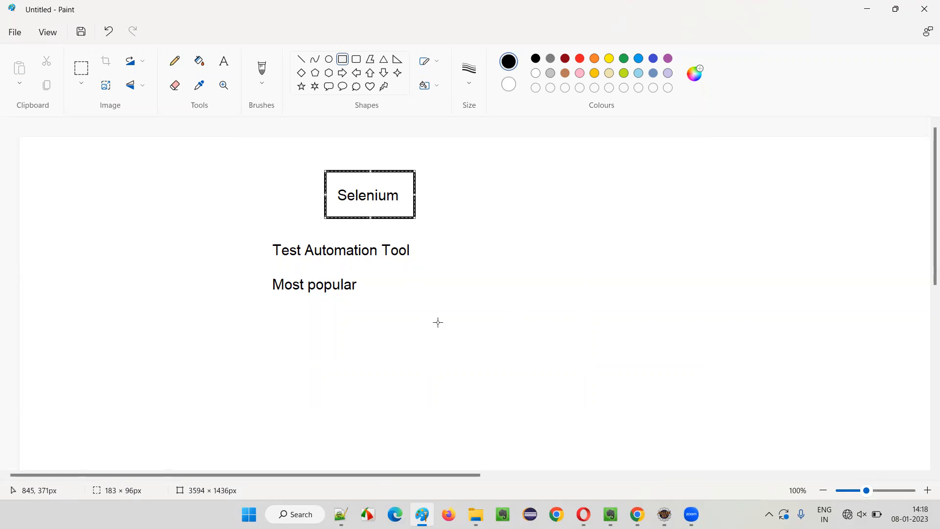
pyautogui.moveTo(497, 364)
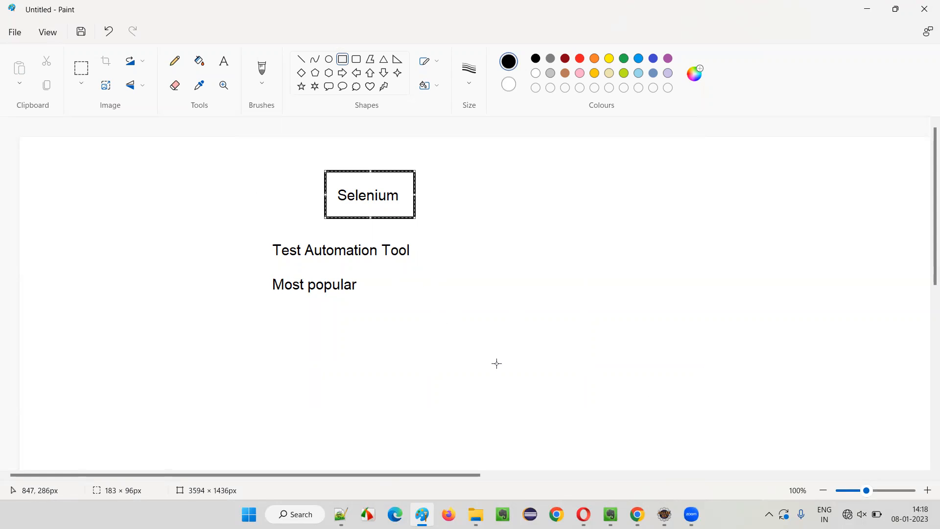
pyautogui.moveTo(287, 346)
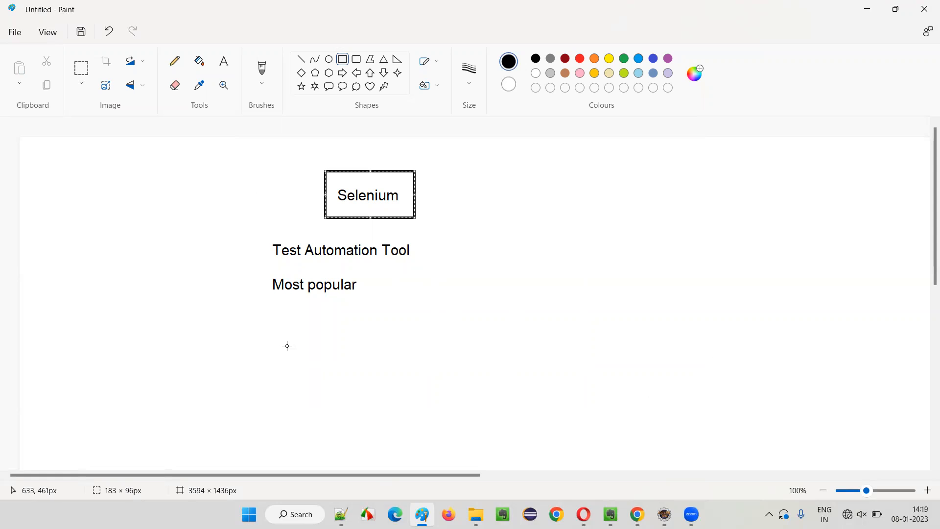
pyautogui.moveTo(555, 309)
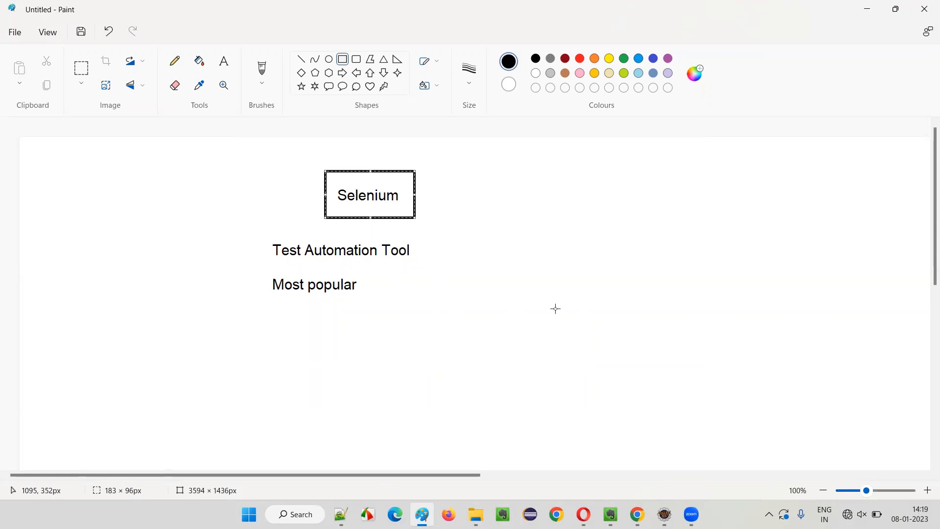
pyautogui.moveTo(291, 271)
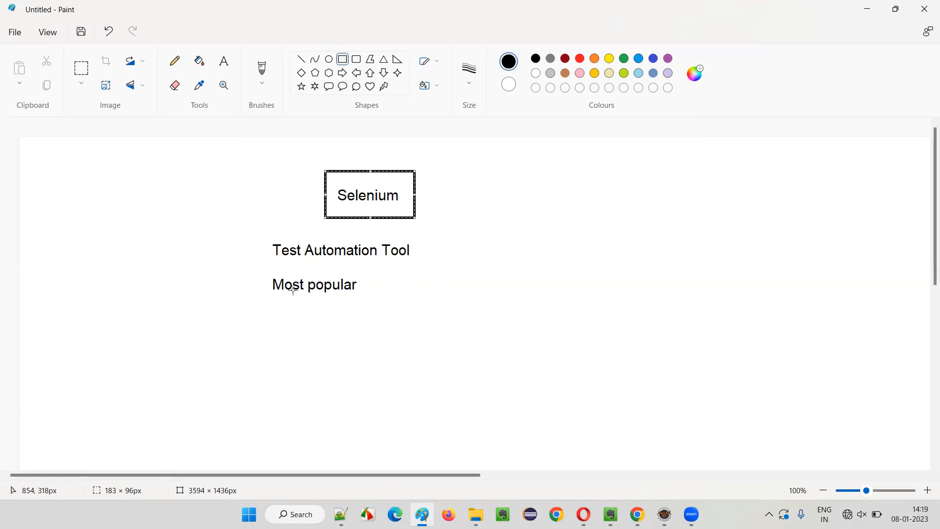
pyautogui.moveTo(264, 316)
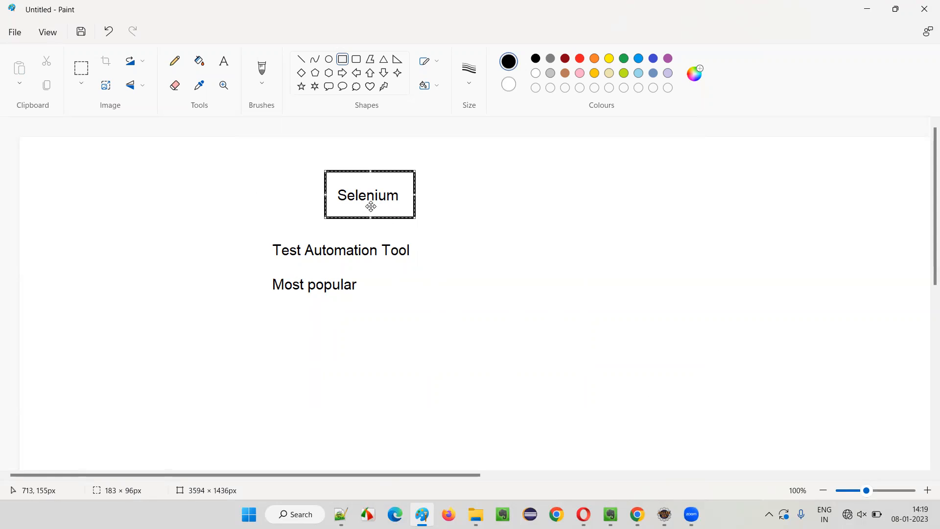
pyautogui.moveTo(396, 209)
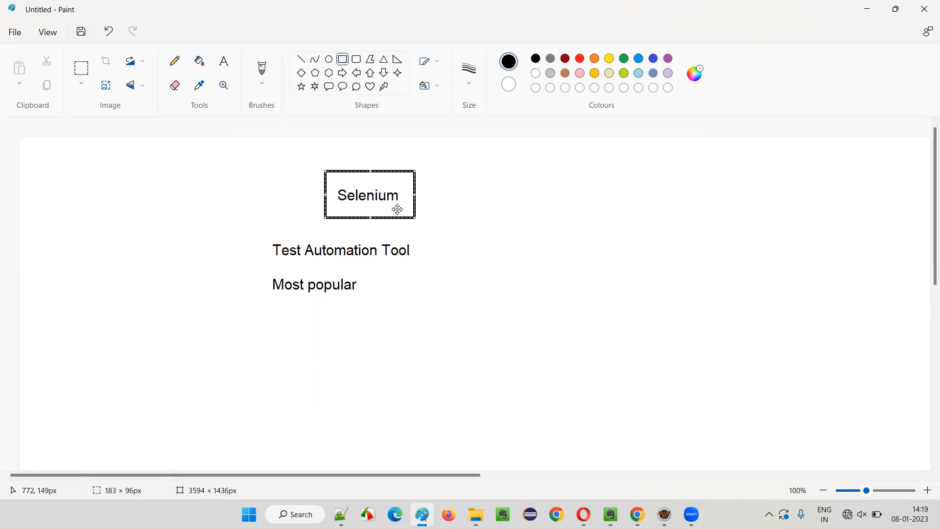
pyautogui.moveTo(373, 200)
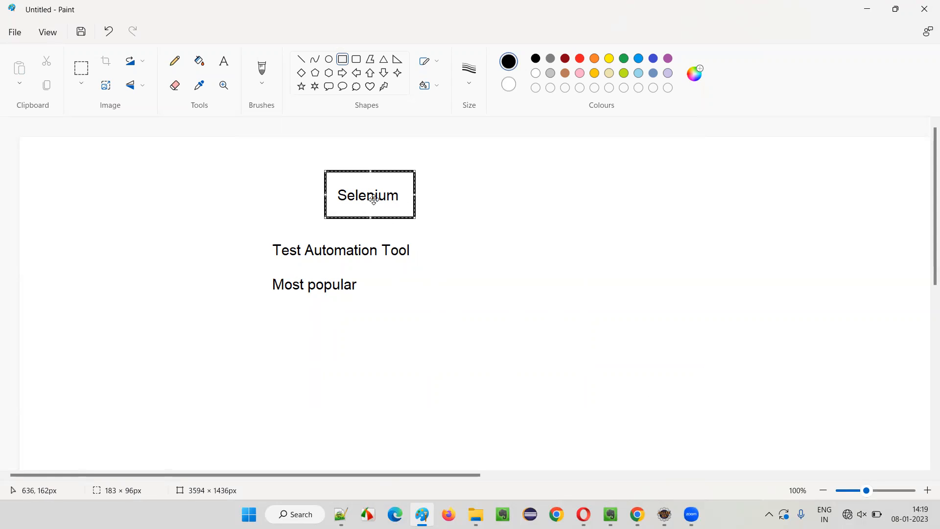
pyautogui.moveTo(437, 200)
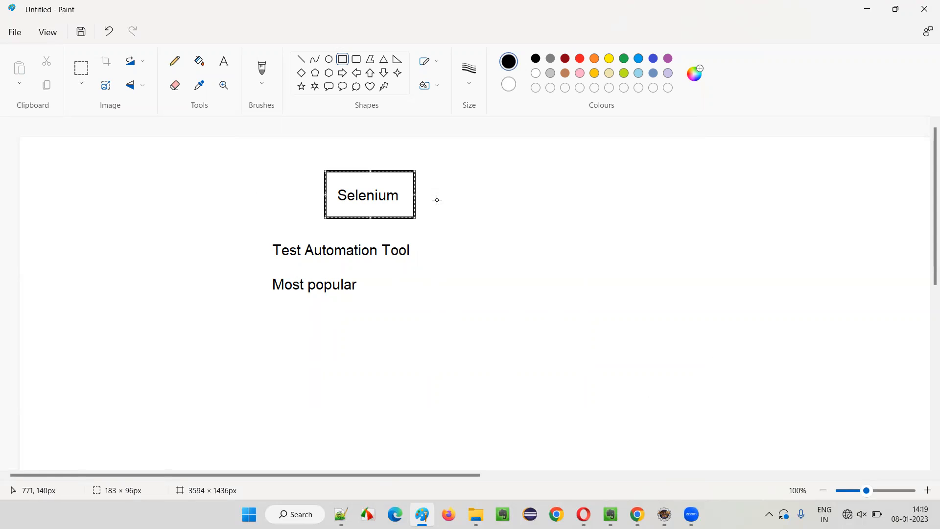
pyautogui.moveTo(731, 339)
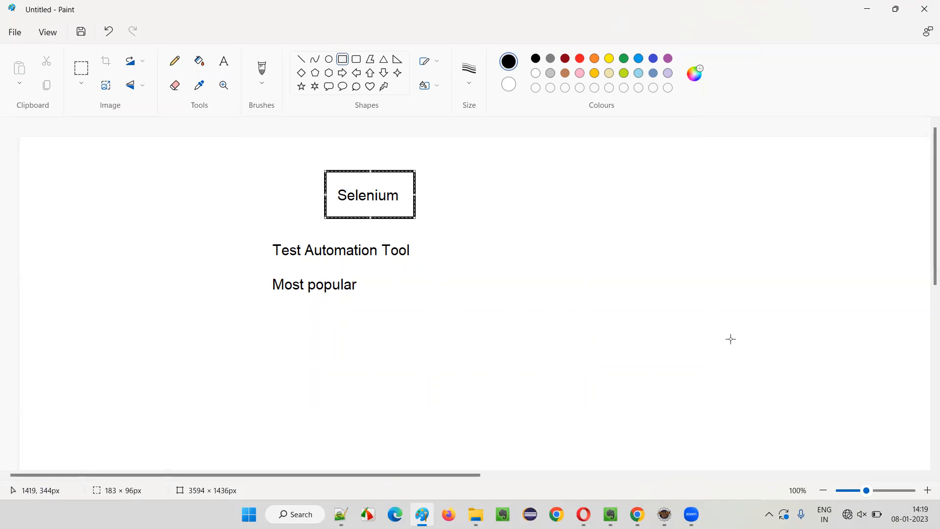
pyautogui.moveTo(894, 415)
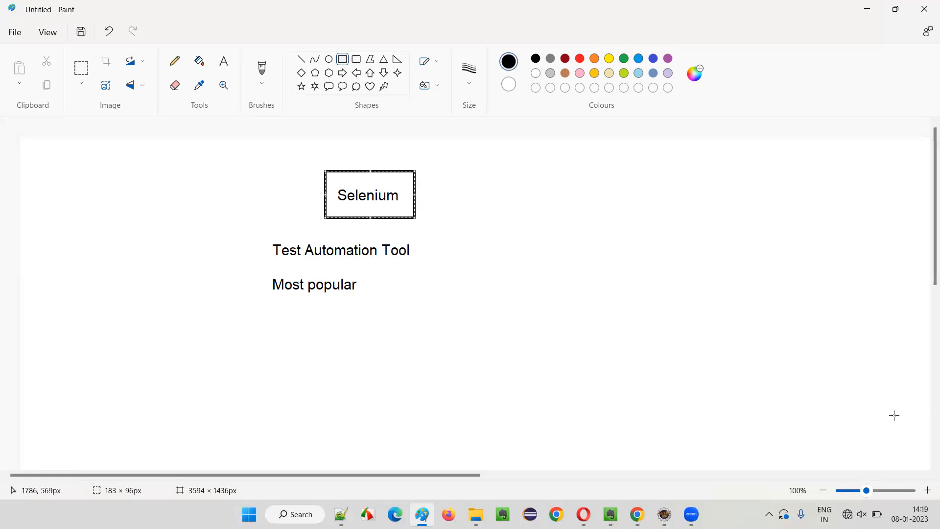
pyautogui.moveTo(891, 406)
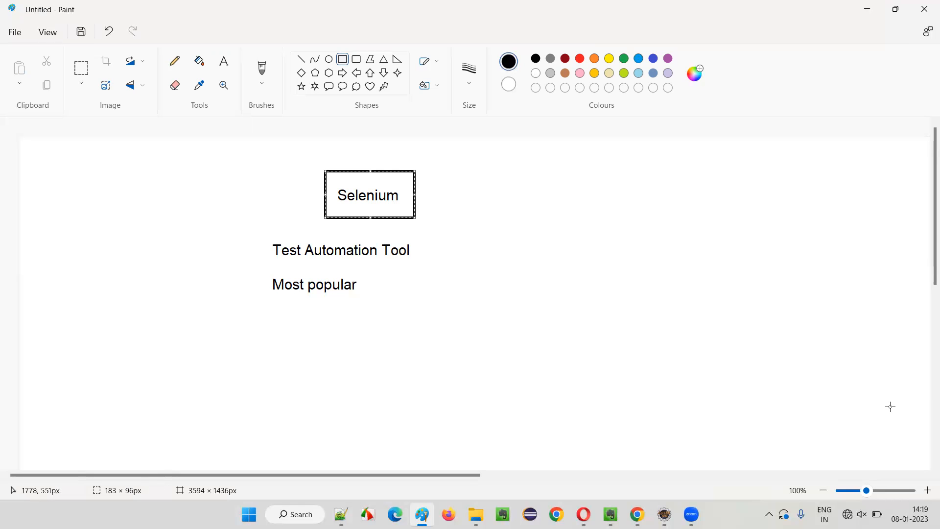
pyautogui.moveTo(886, 405)
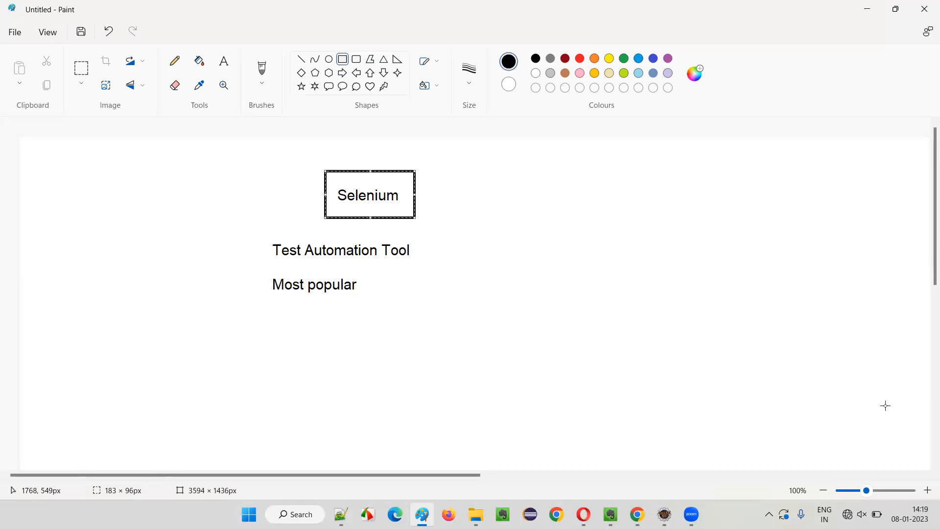
pyautogui.moveTo(386, 184)
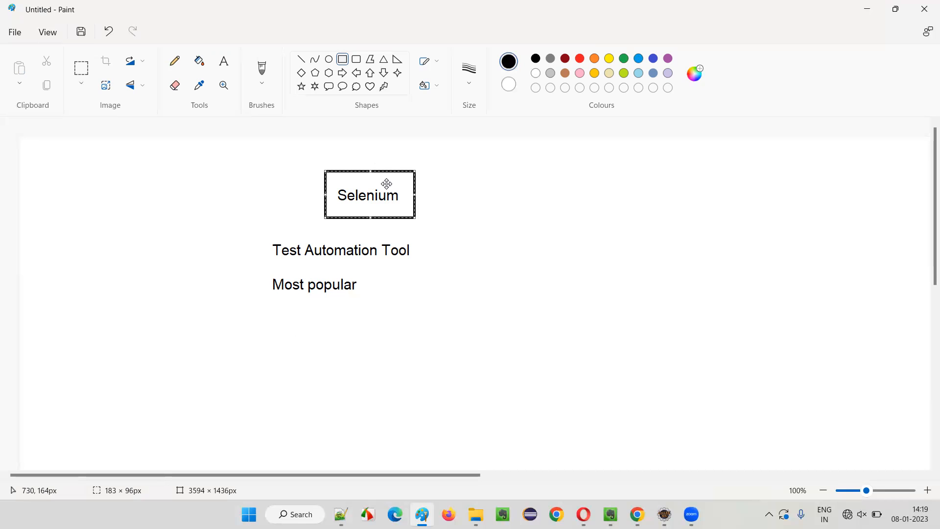
pyautogui.moveTo(365, 210)
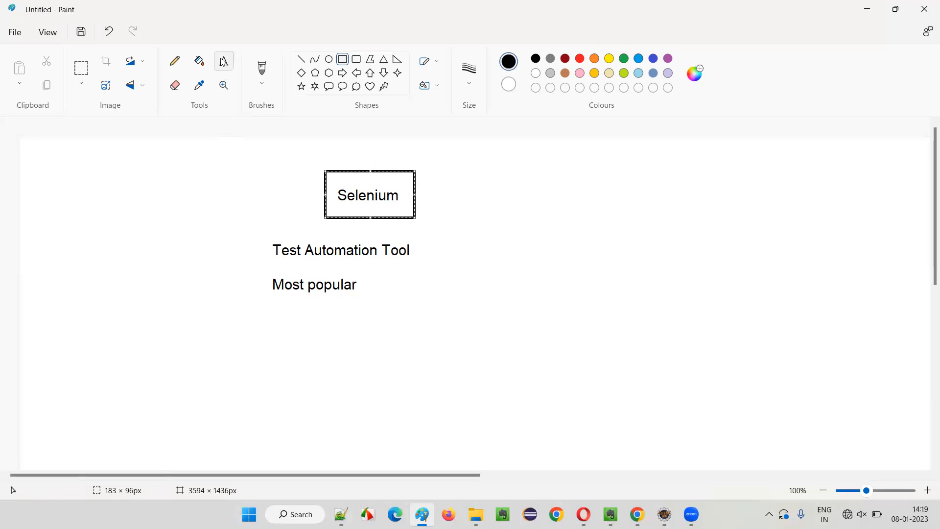
# Step: List Cypress, Appium, RestAssured, UFT and Test Complete right of the Selenium box
pyautogui.click(223, 61)
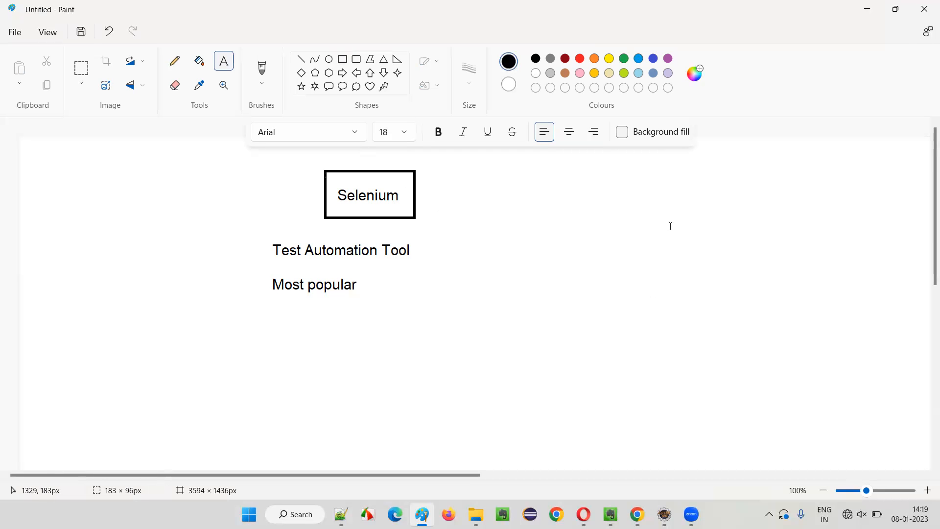
pyautogui.write('Cypre')
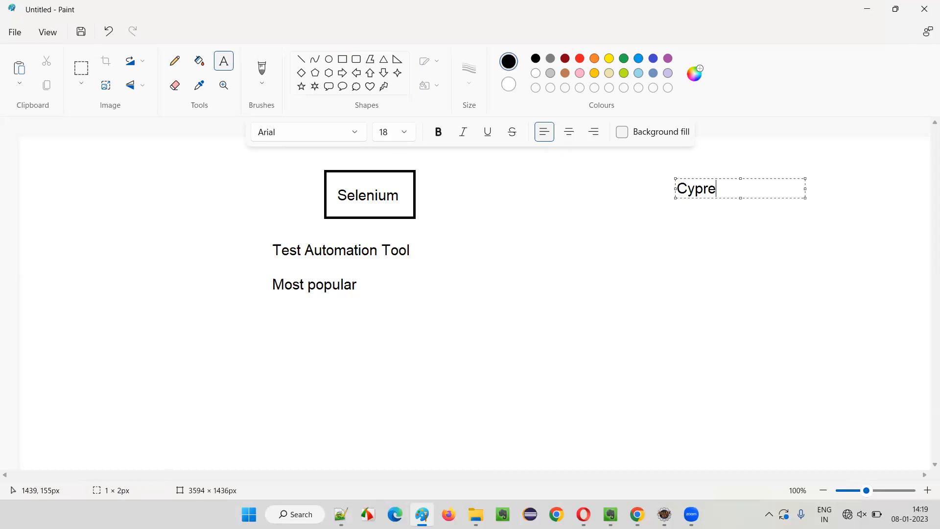
pyautogui.write('ss')
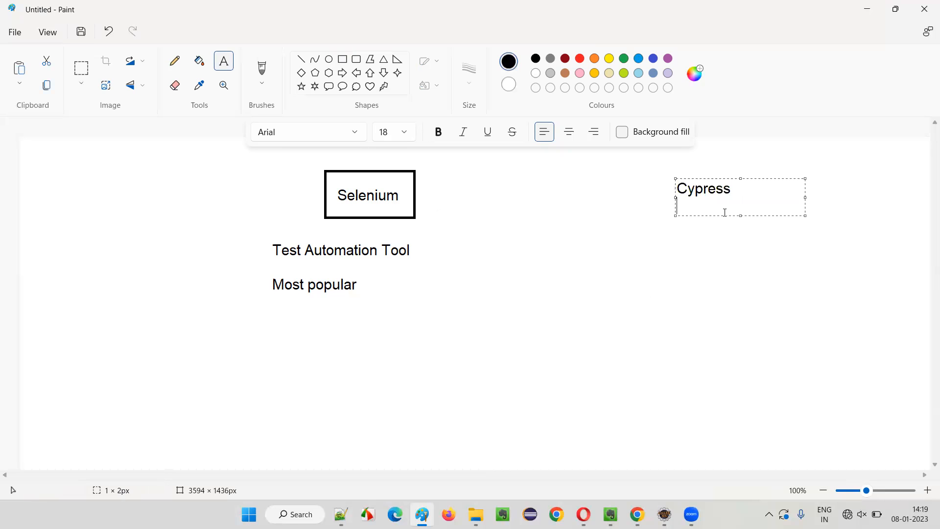
pyautogui.write('Appium')
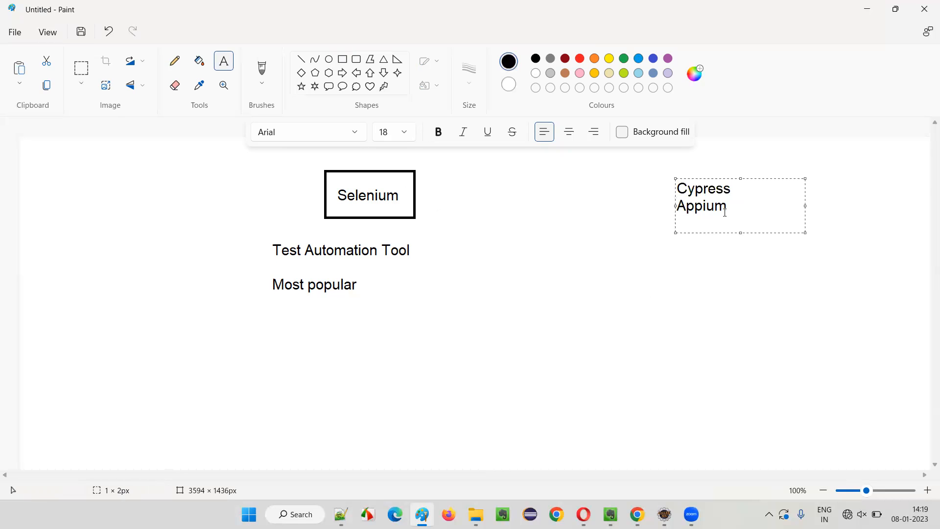
pyautogui.write('r')
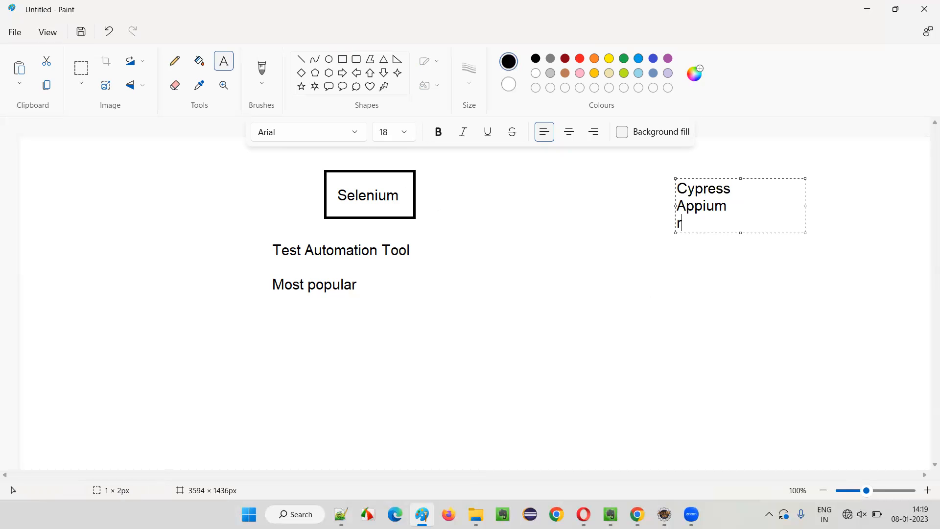
pyautogui.write('estAss')
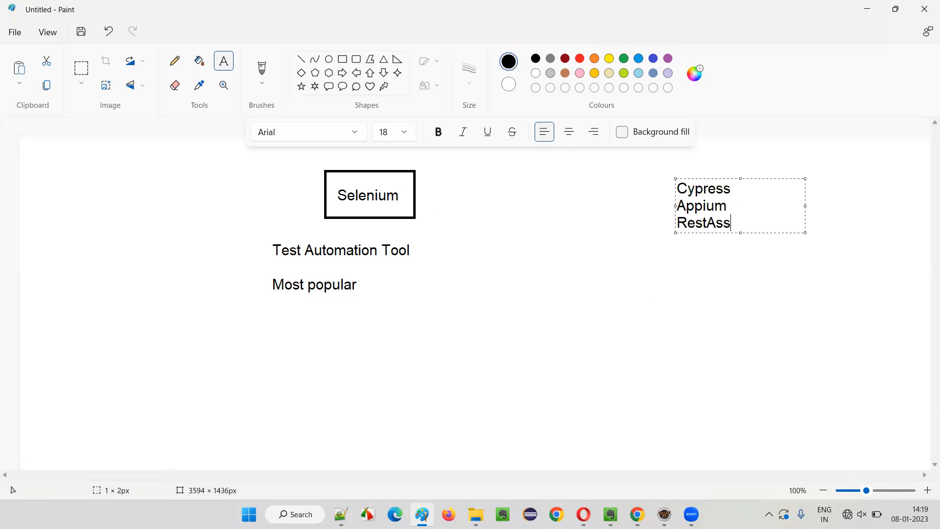
pyautogui.write('ured')
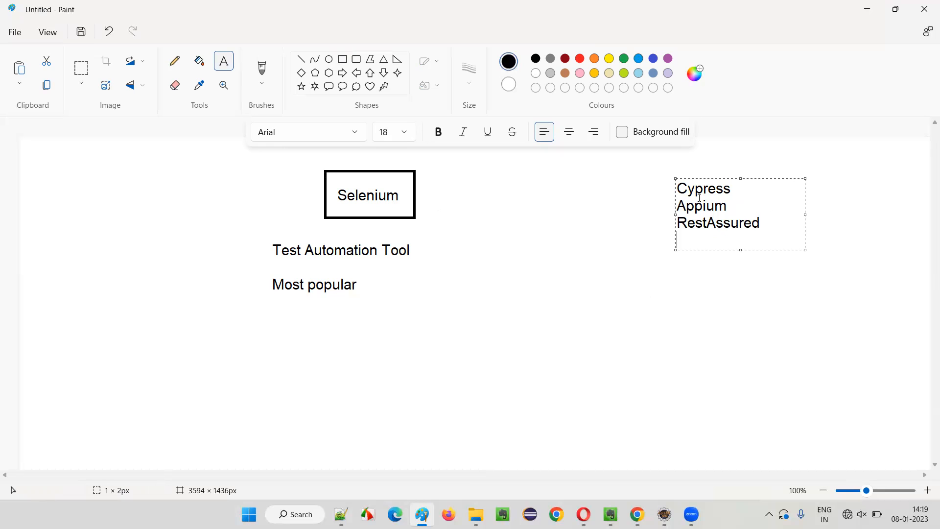
pyautogui.write('UFT')
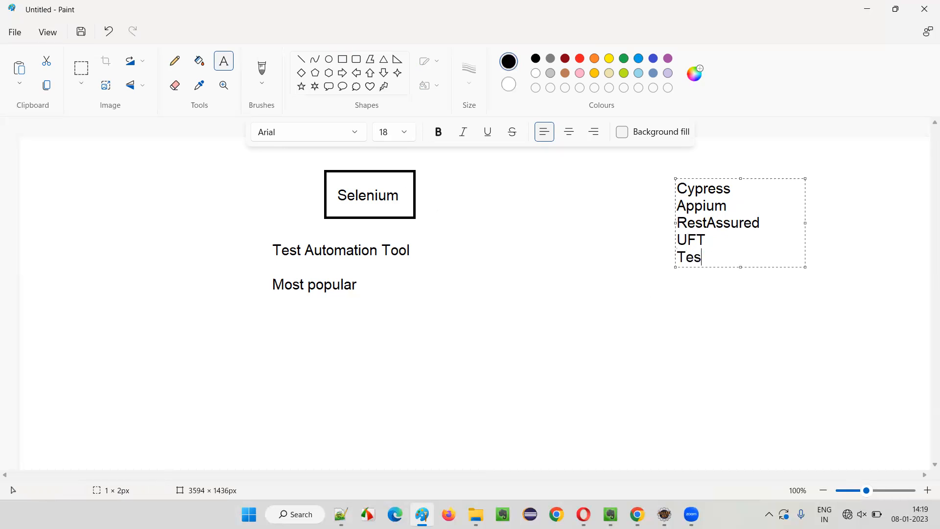
pyautogui.write('t Complete')
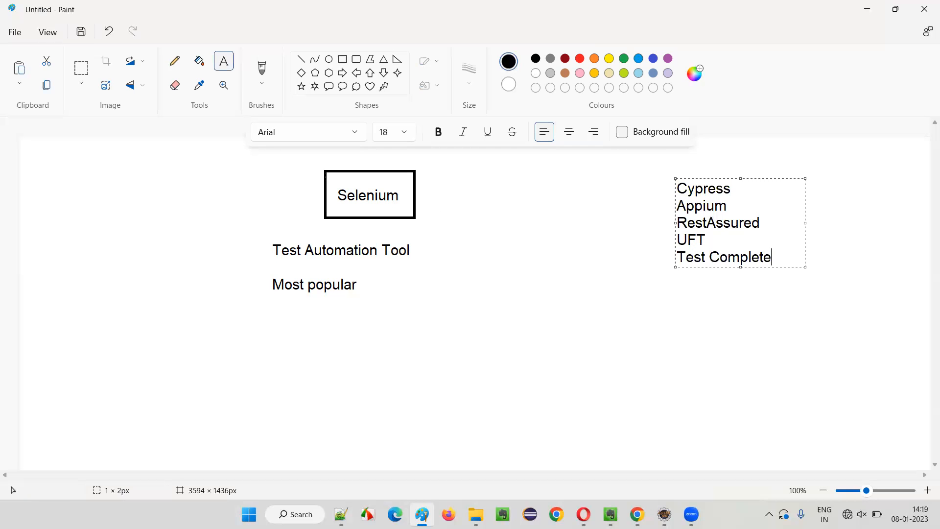
pyautogui.click(368, 220)
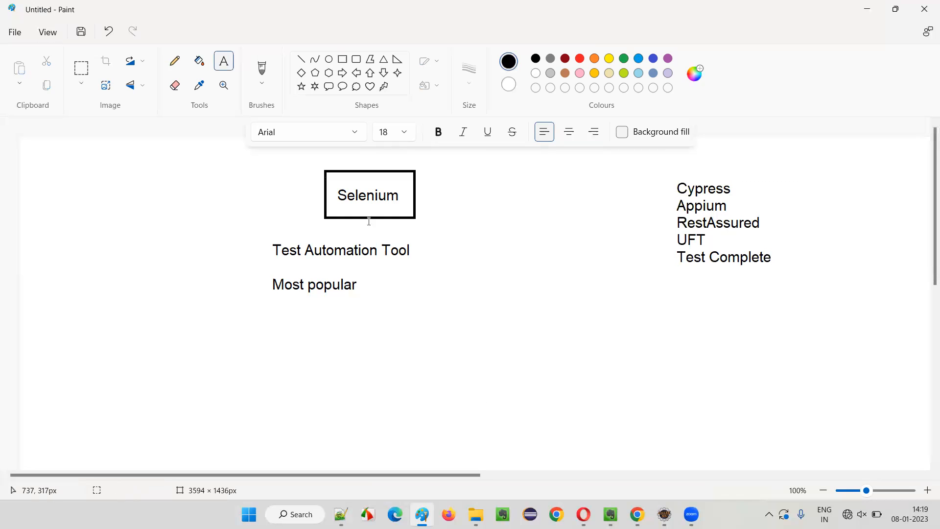
pyautogui.moveTo(403, 264)
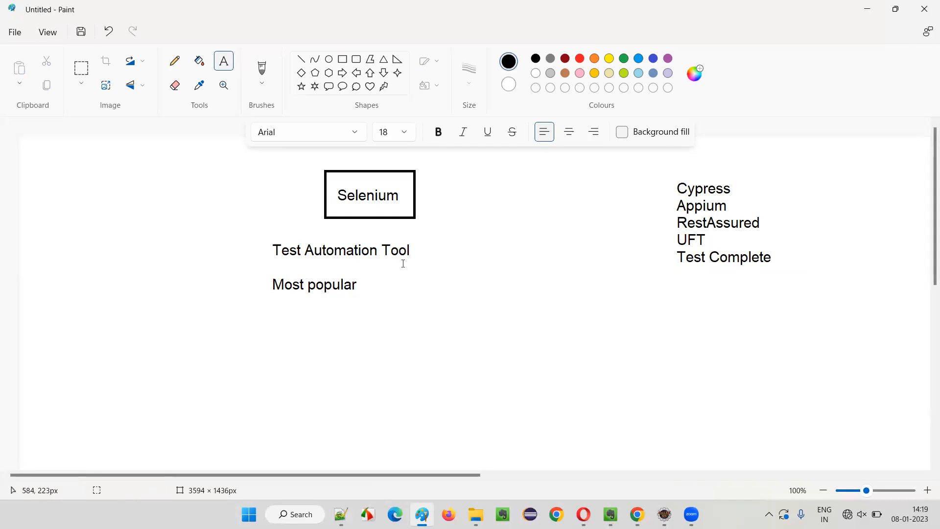
pyautogui.moveTo(388, 298)
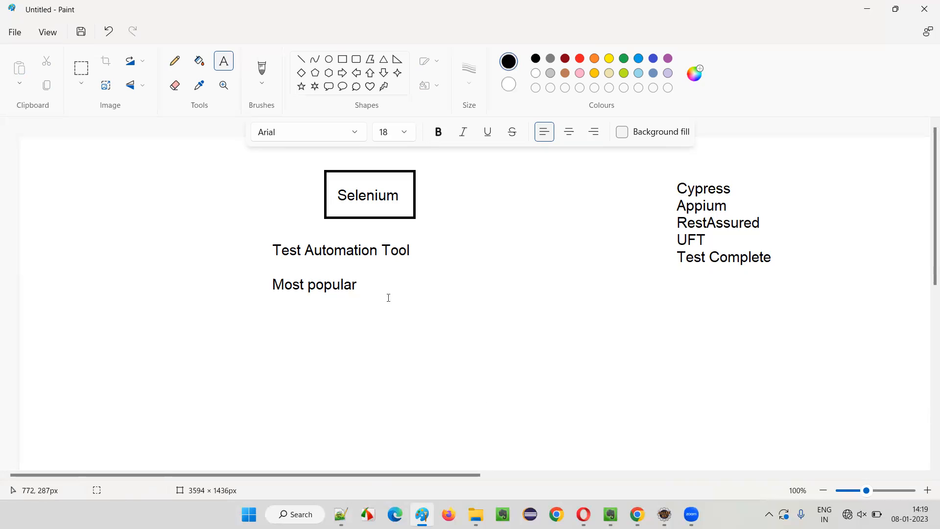
pyautogui.moveTo(603, 480)
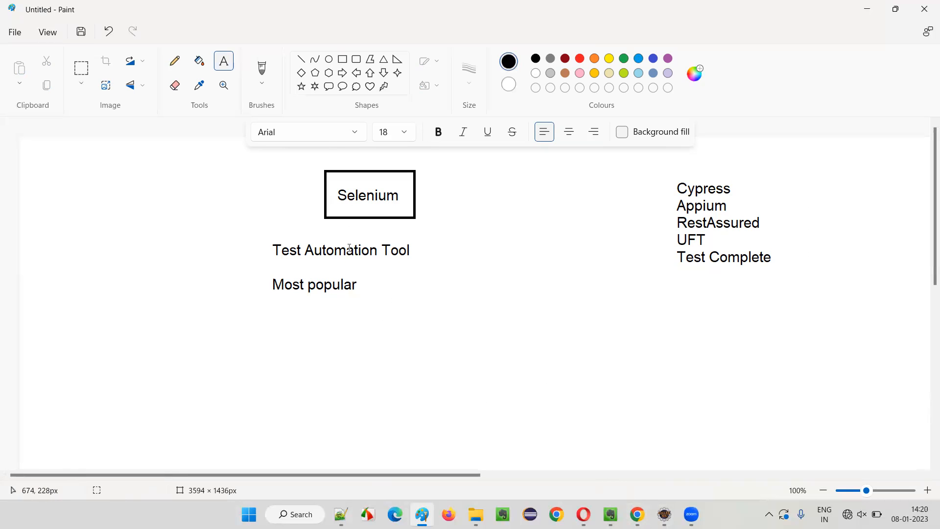
pyautogui.moveTo(385, 274)
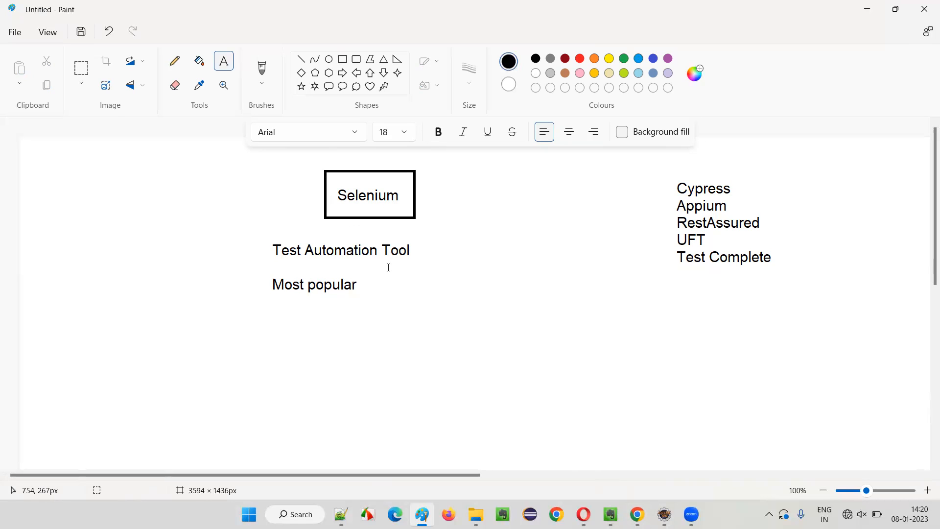
pyautogui.moveTo(396, 266)
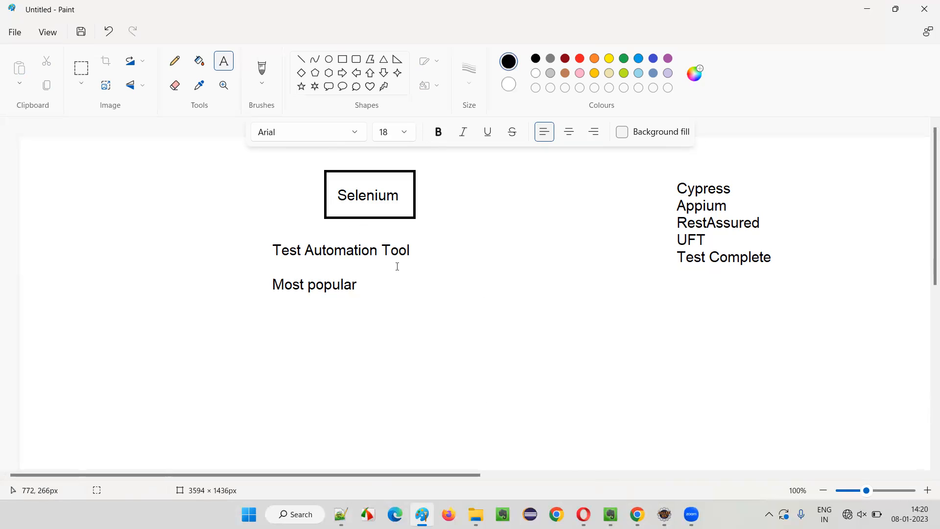
pyautogui.moveTo(403, 253)
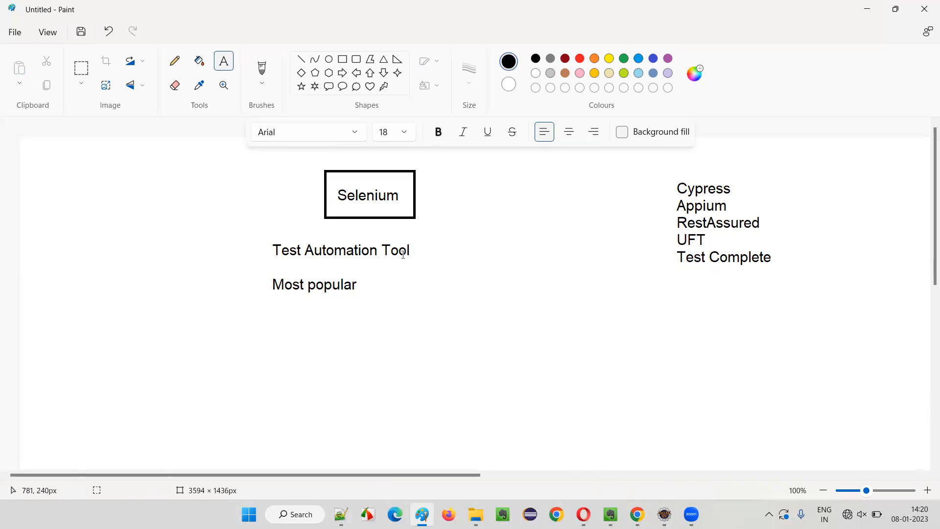
pyautogui.moveTo(603, 416)
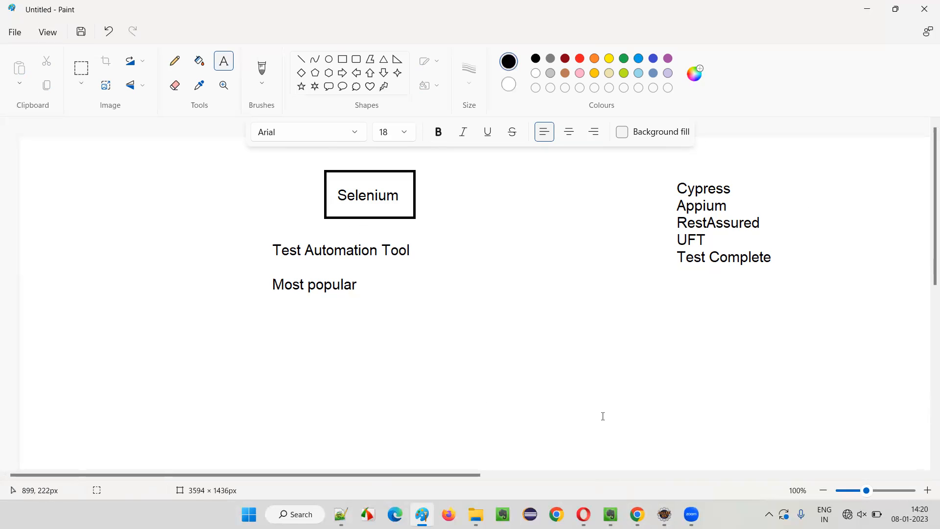
pyautogui.click(636, 515)
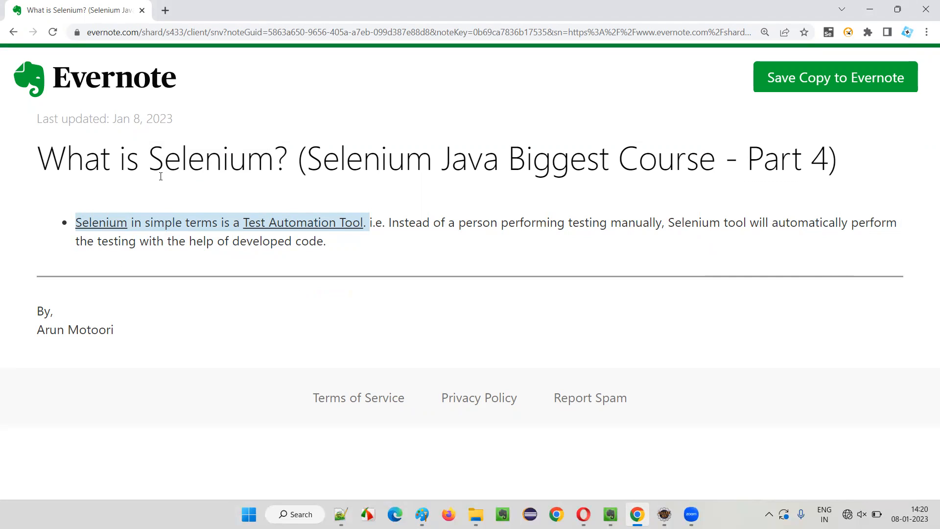
pyautogui.moveTo(320, 258)
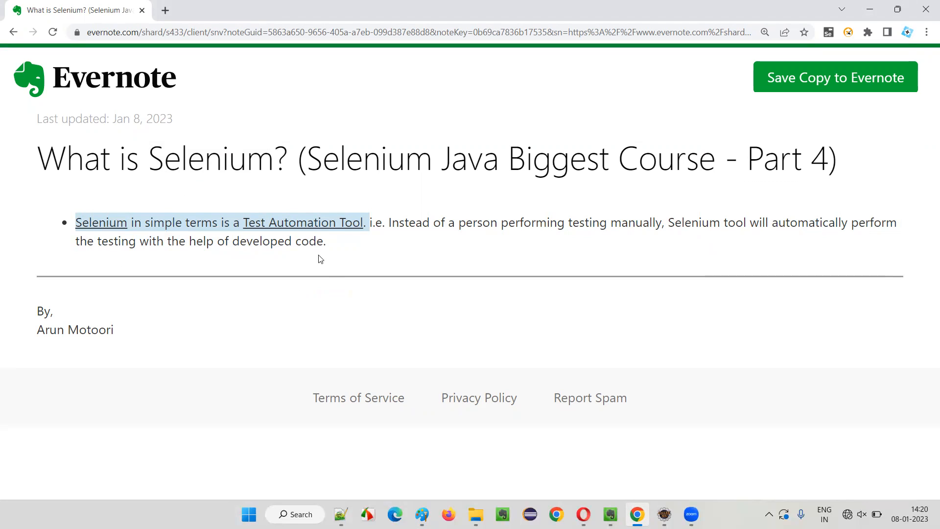
pyautogui.moveTo(67, 234)
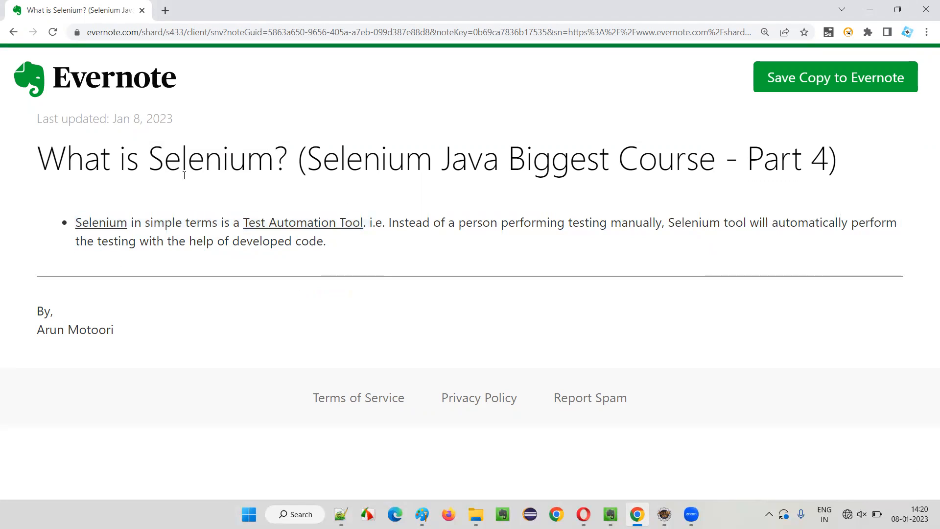
# Step: Highlight the word Selenium in the Evernote note title, then clear the highlight
pyautogui.doubleClick(209, 158)
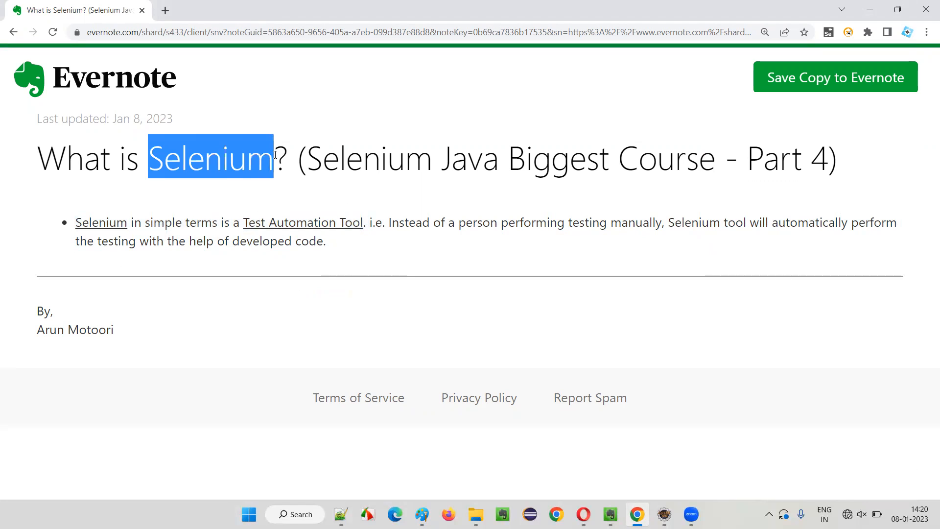
pyautogui.moveTo(71, 230)
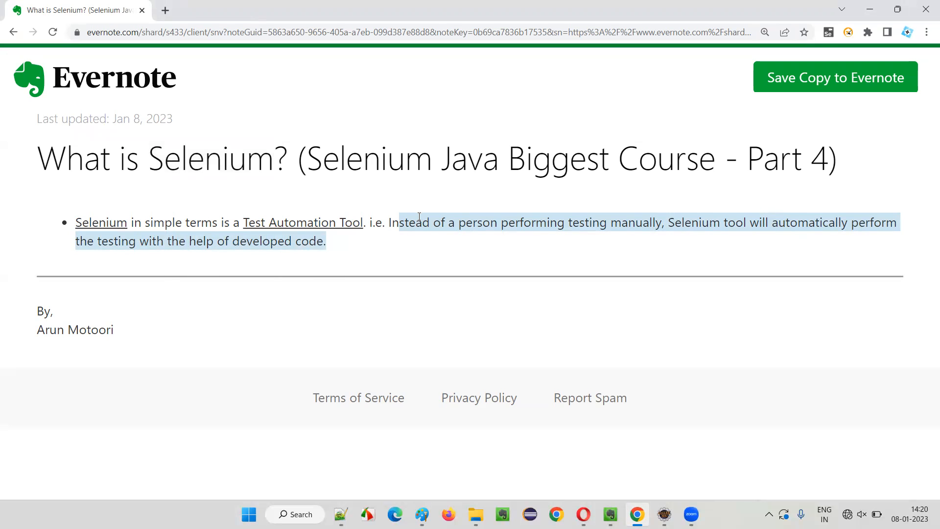
pyautogui.click(316, 158)
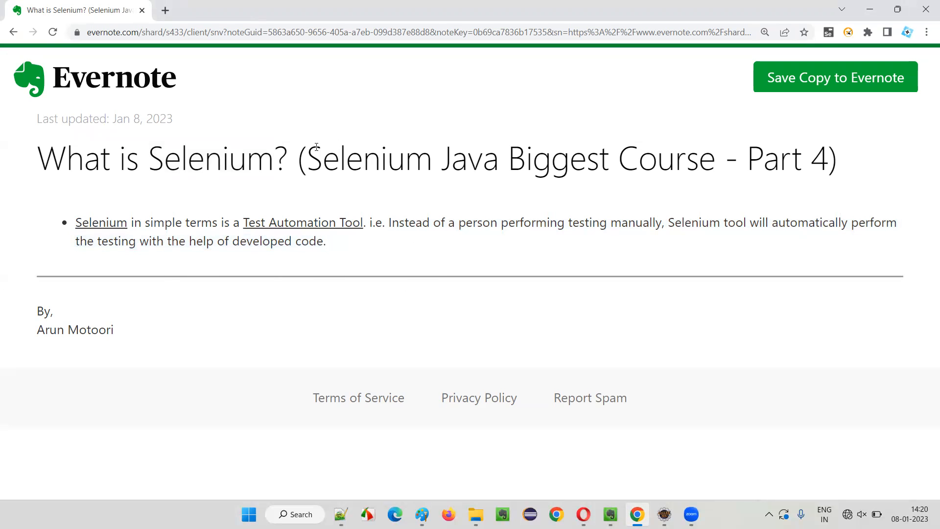